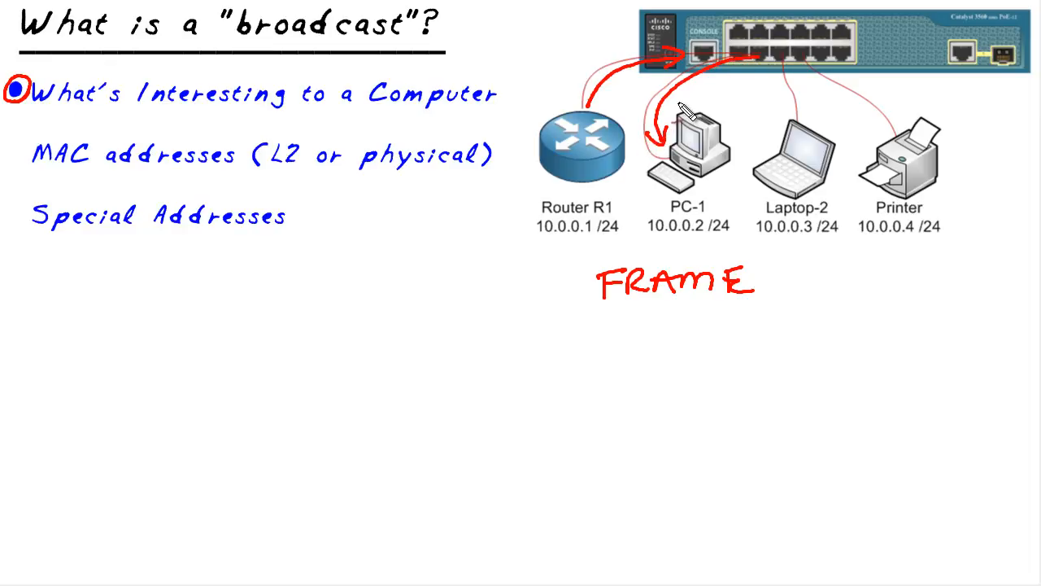
Handwrite 'Destination Address' beneath FRAME on the broadcast whiteboard slide.
type("Destination Address")
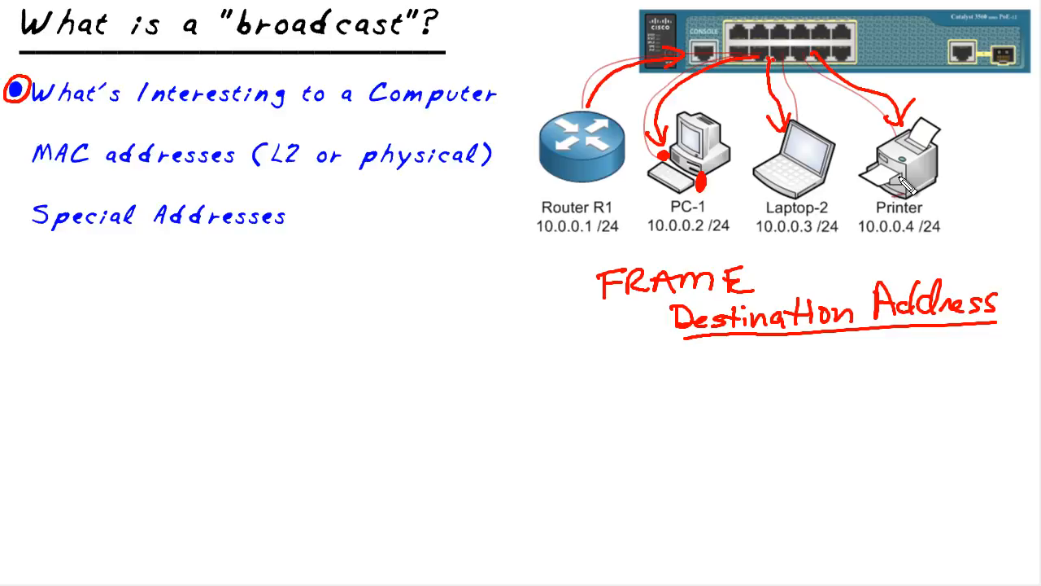
mouse_move(686, 167)
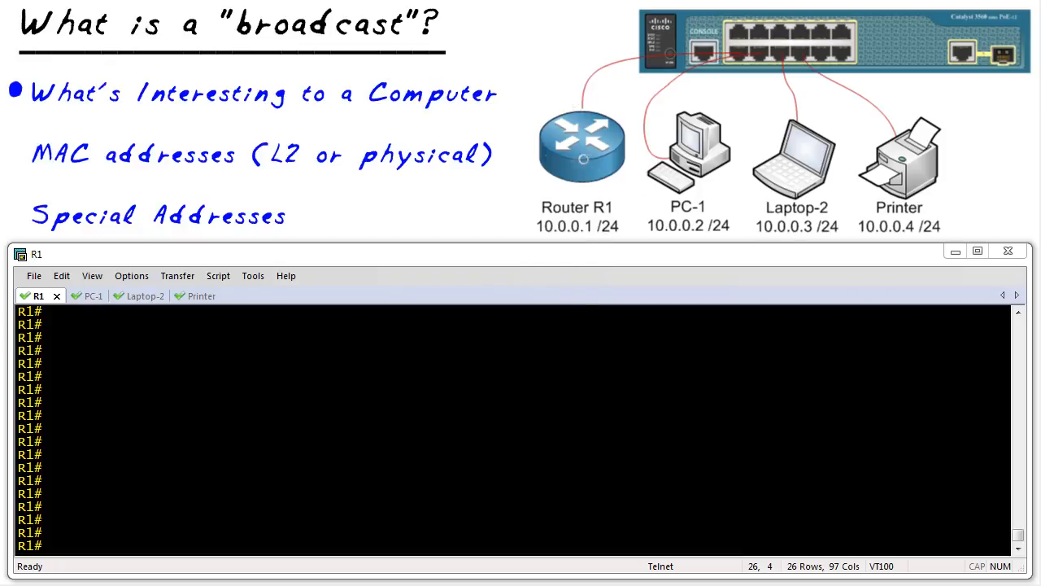
mouse_move(569, 371)
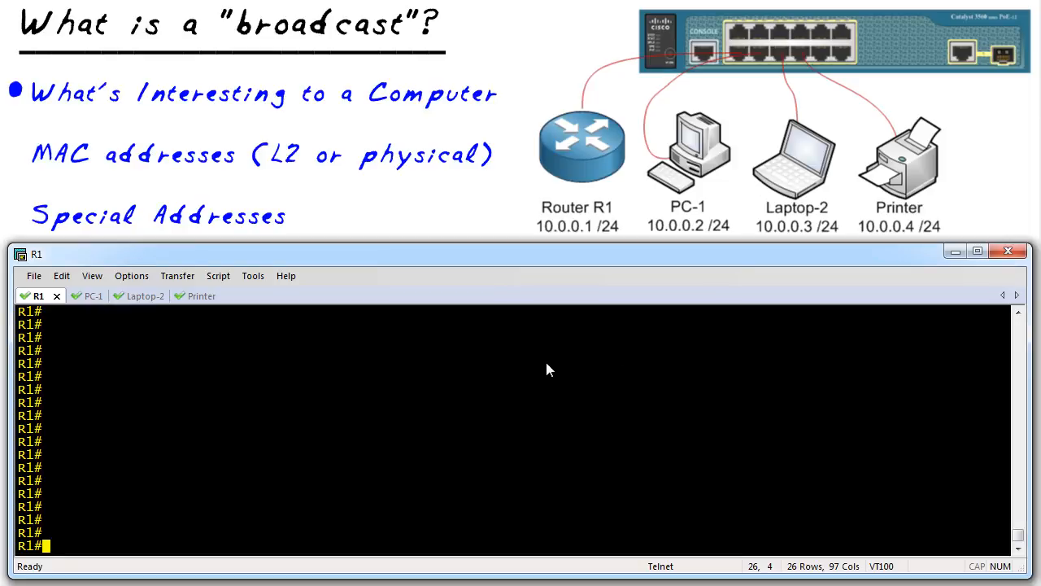
Ping 10.0.0.2, 10.0.0.3 and 10.0.0.4 from R1 and get successful replies from each.
type("ping 10.0.0.2")
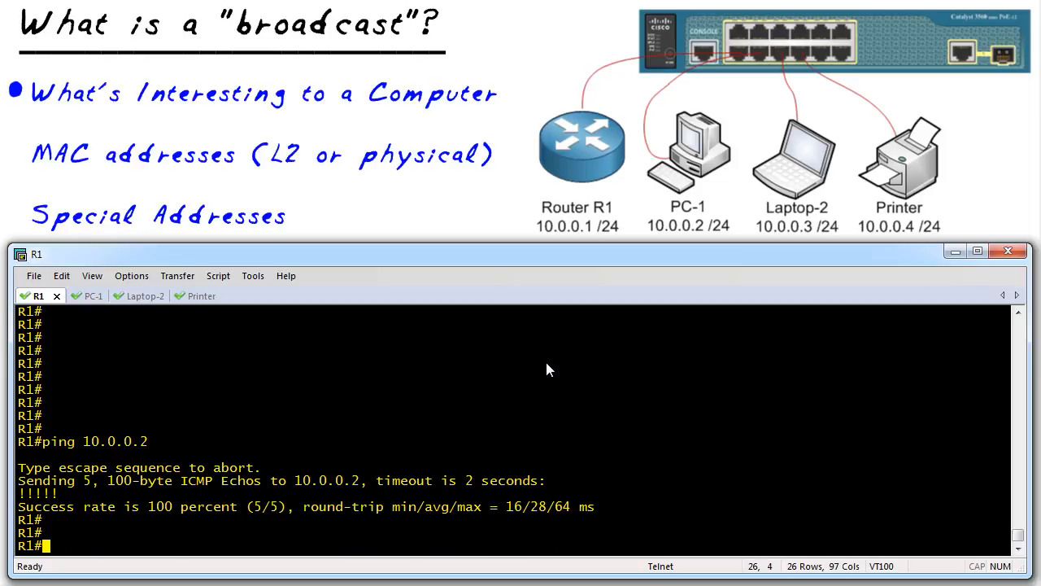
type("ping 10.0.0.4")
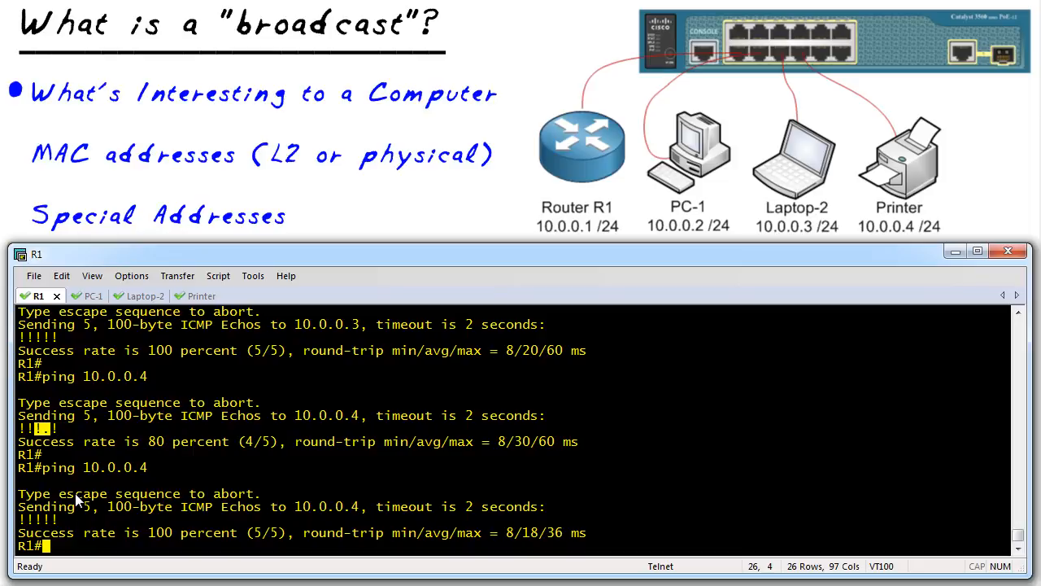
mouse_move(84, 485)
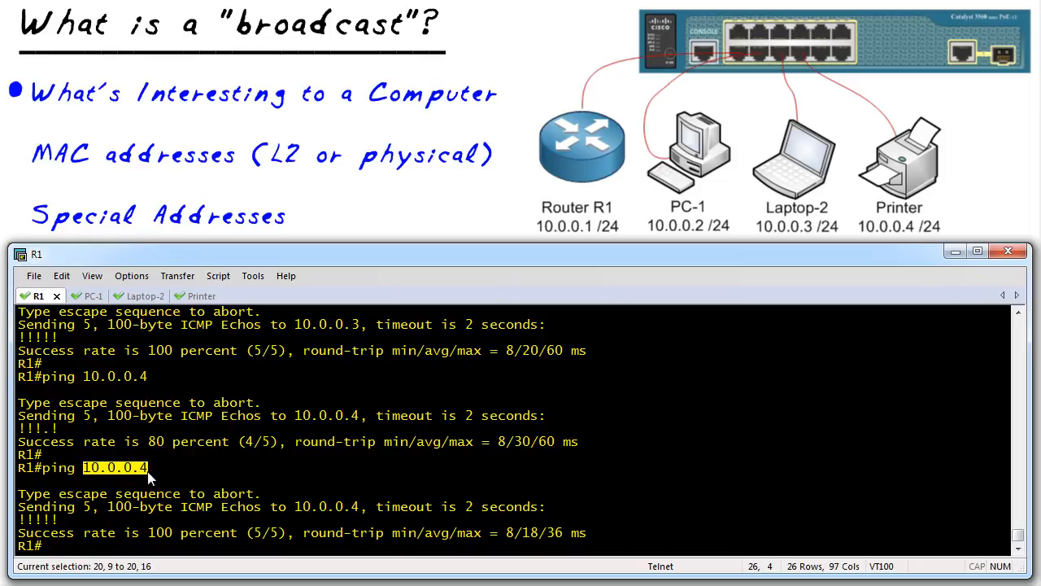
mouse_move(124, 482)
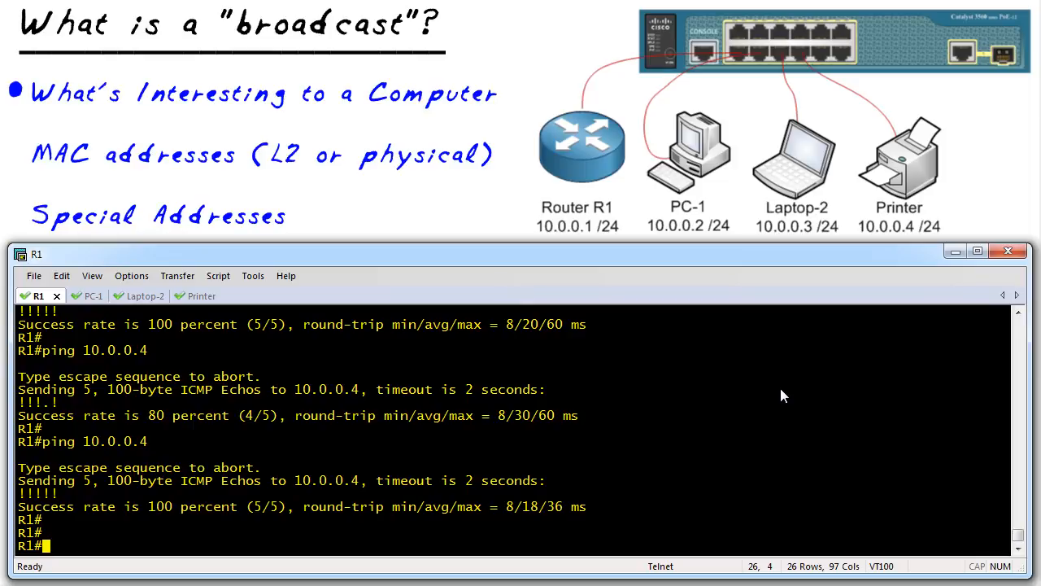
Run show arp on R1 and highlight the 10.0.0.1–10.0.0.4 entries with their MAC addresses.
type("show arp")
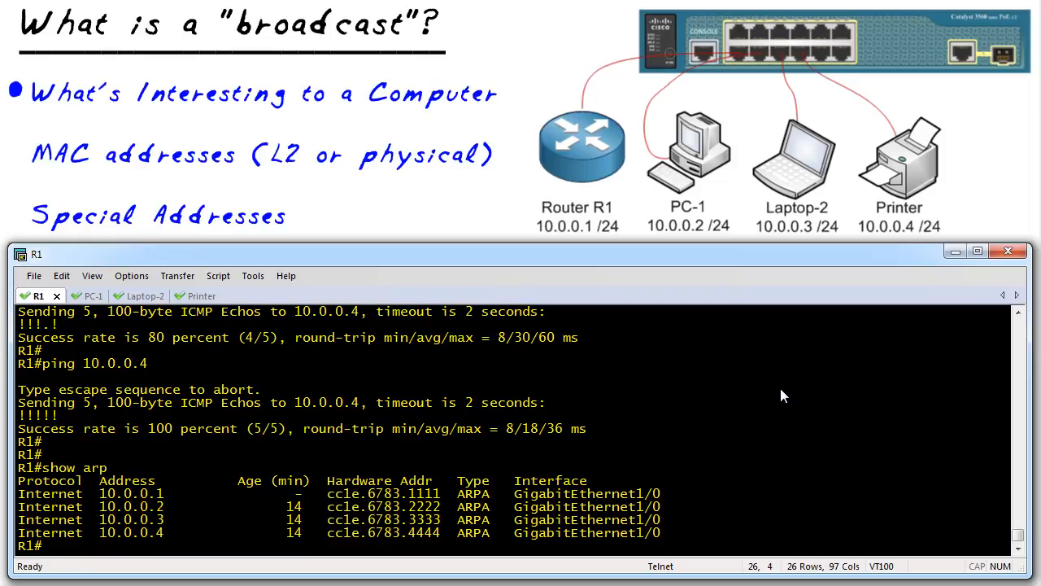
mouse_move(140, 504)
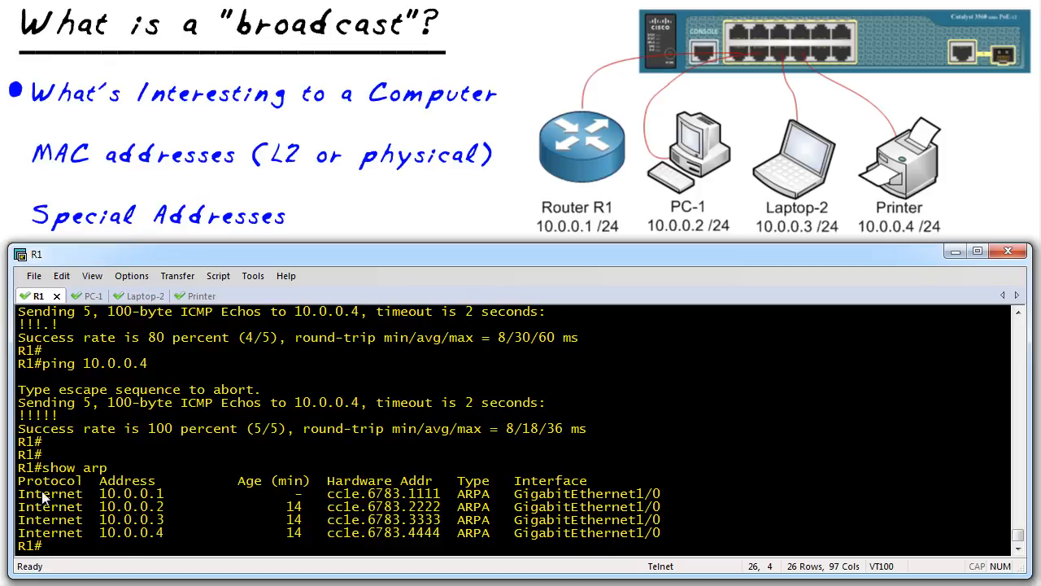
left_click_drag(101, 479, 162, 537)
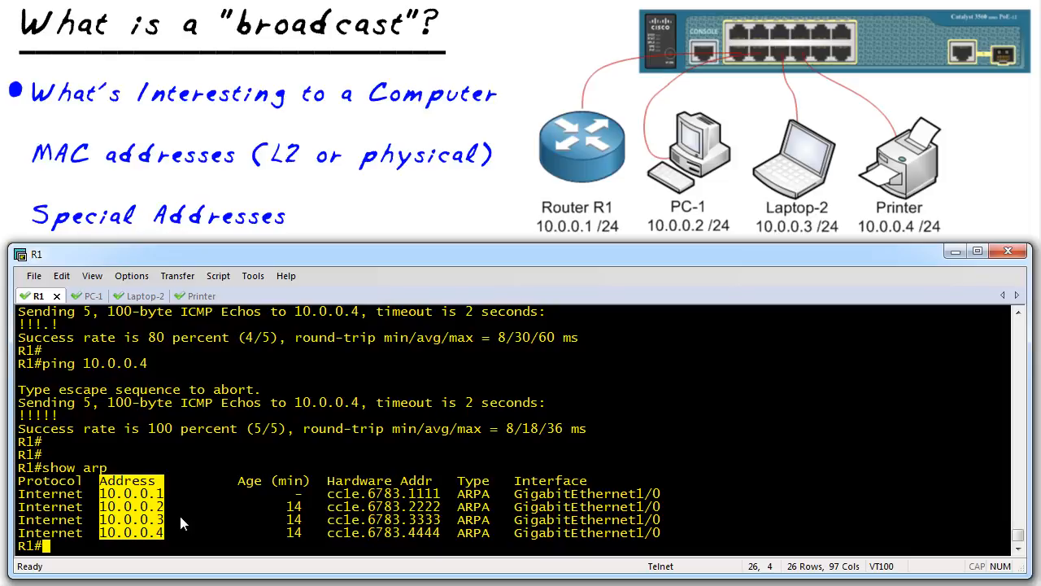
left_click(331, 493)
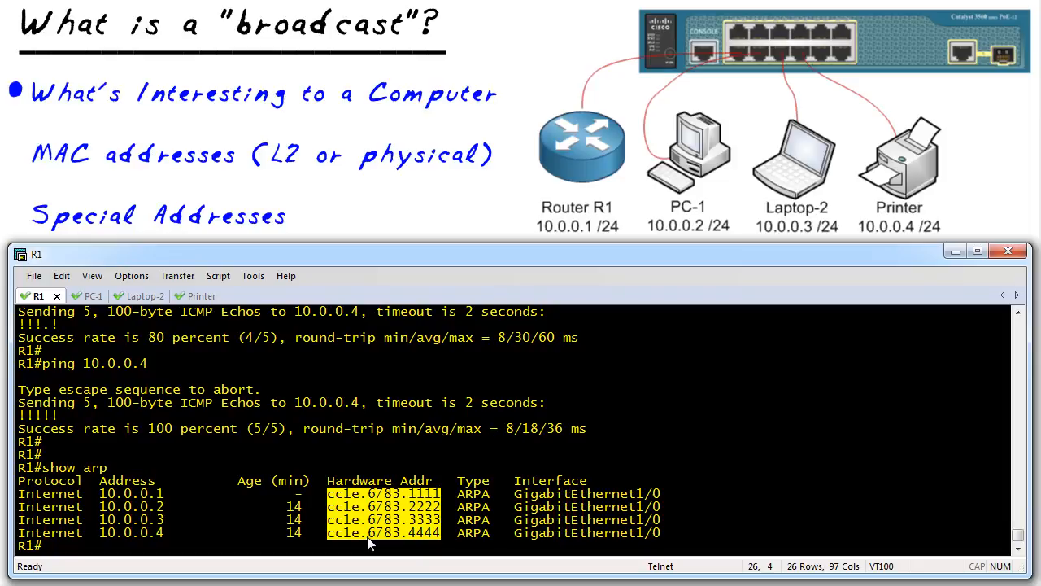
mouse_move(377, 543)
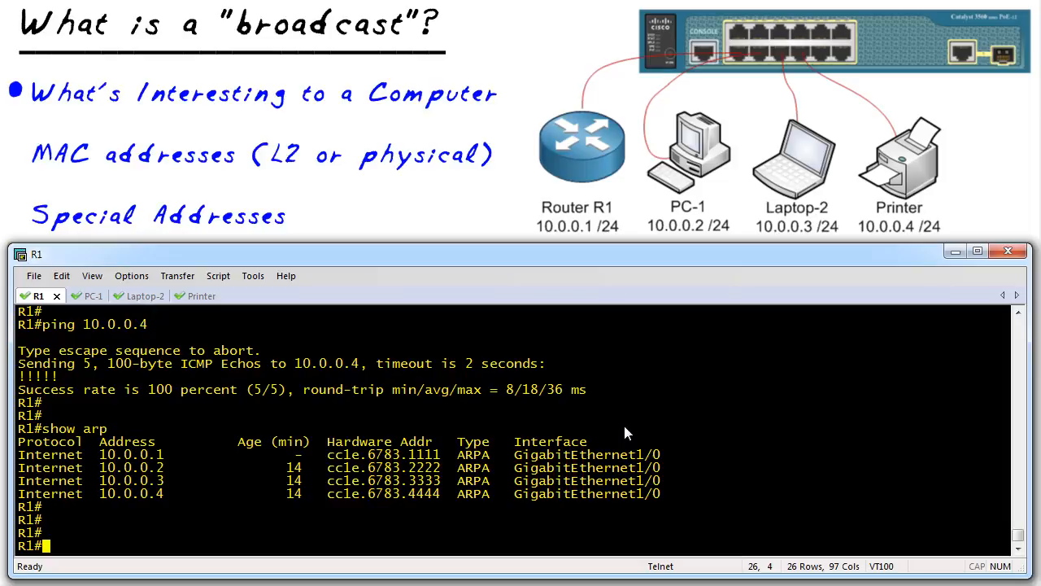
Run ping 10.0.0.255 repeat 1 on R1, receiving replies from 10.0.0.2, 10.0.0.3 and 10.0.0.4.
type("ping 10.0.0.")
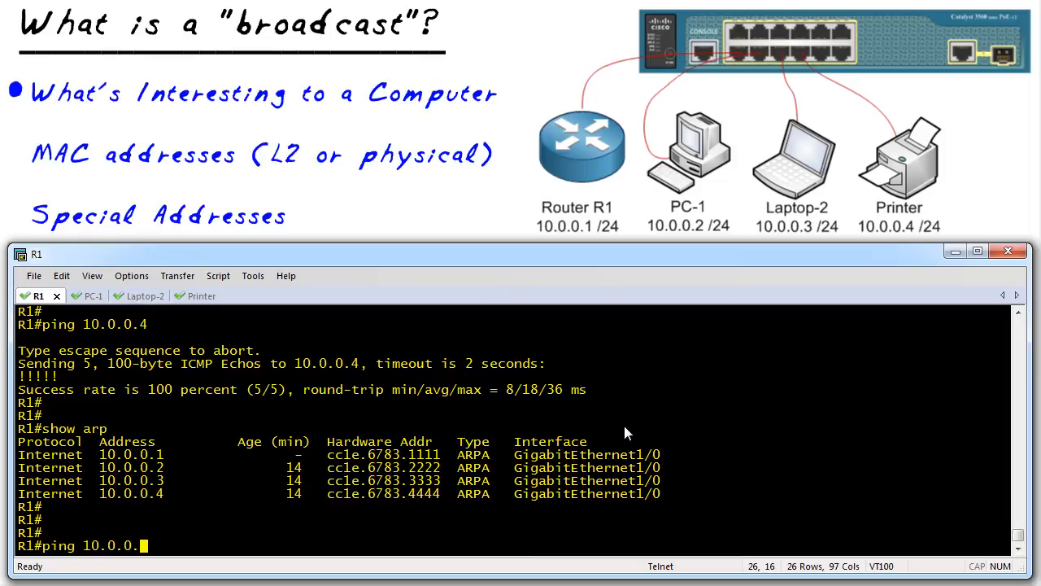
mouse_move(307, 468)
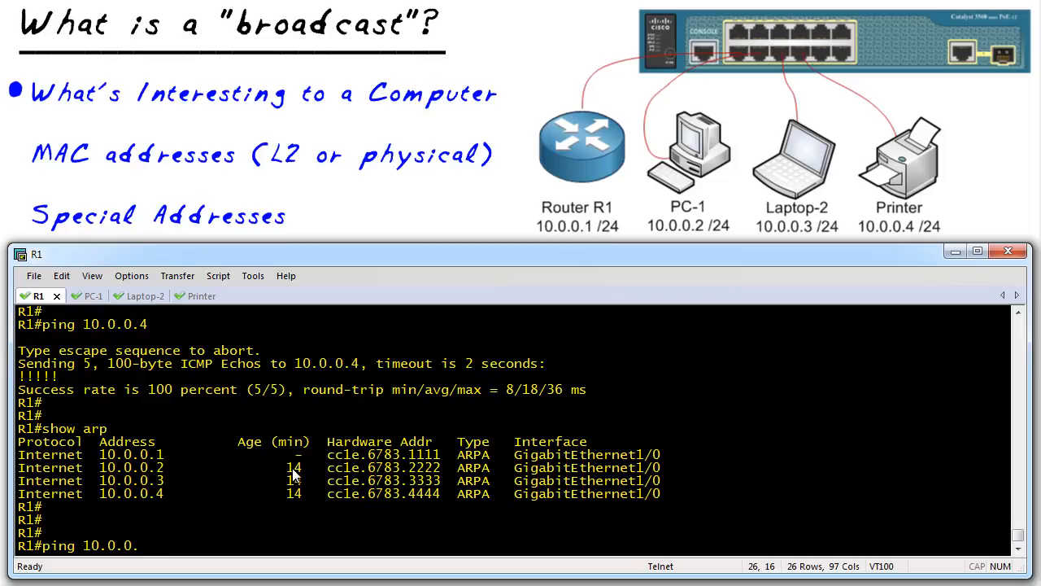
type("255")
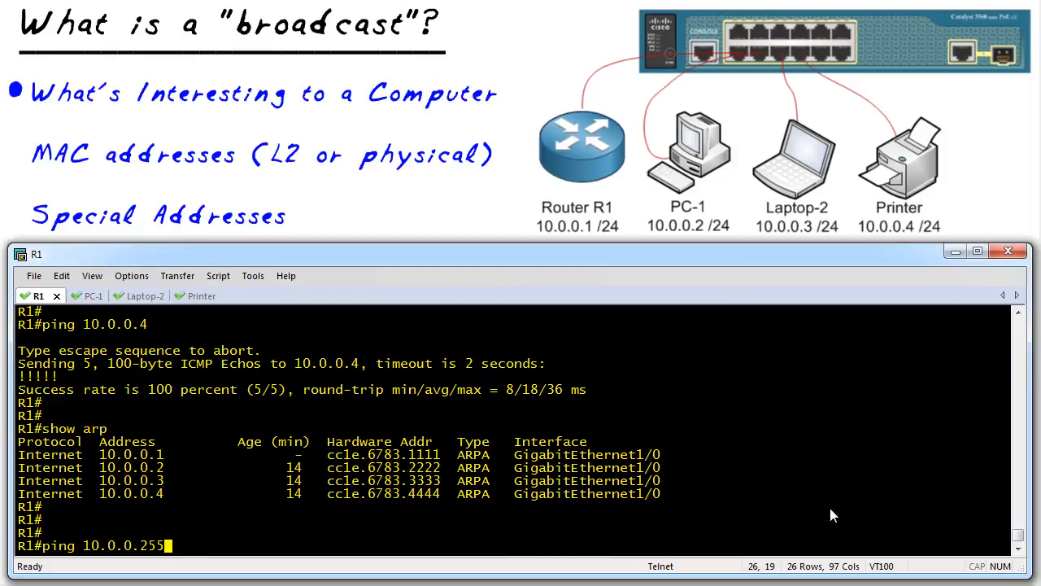
type("repeat 1")
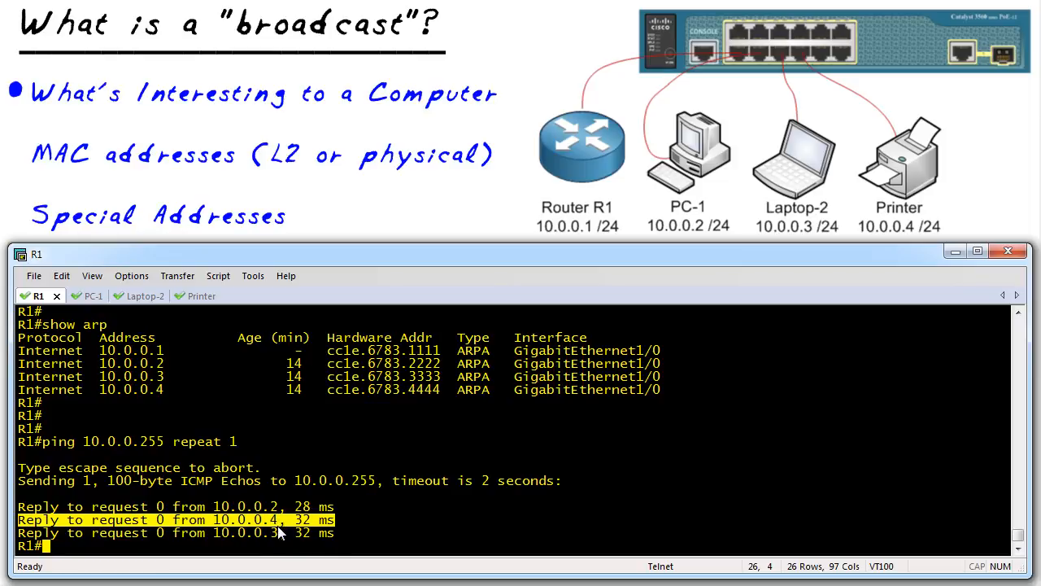
mouse_move(267, 575)
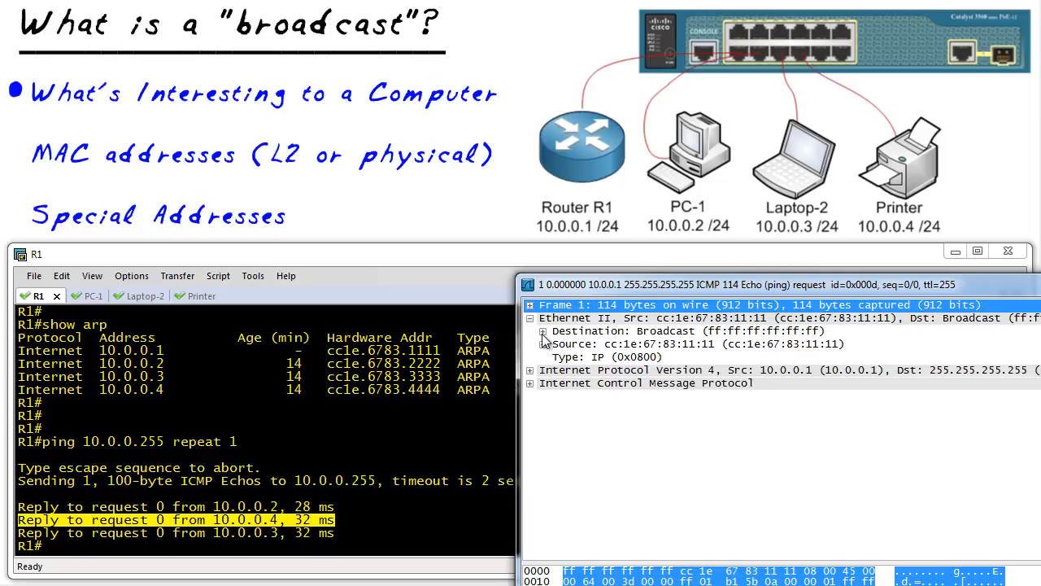
Expand the Ethernet II Destination: Broadcast field to show ff:ff:ff:ff:ff:ff with its group and local bits.
left_click(543, 330)
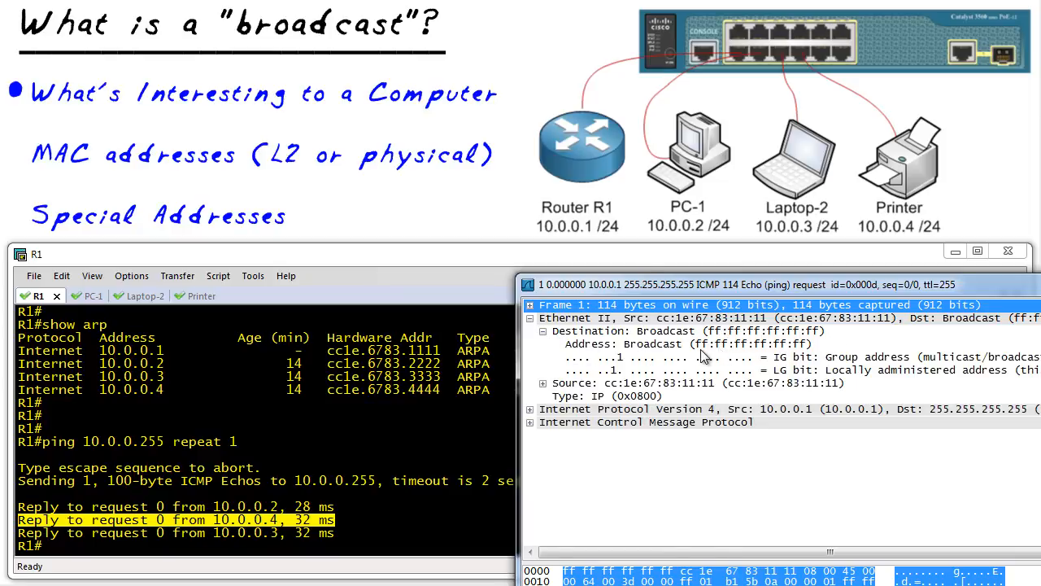
mouse_move(720, 354)
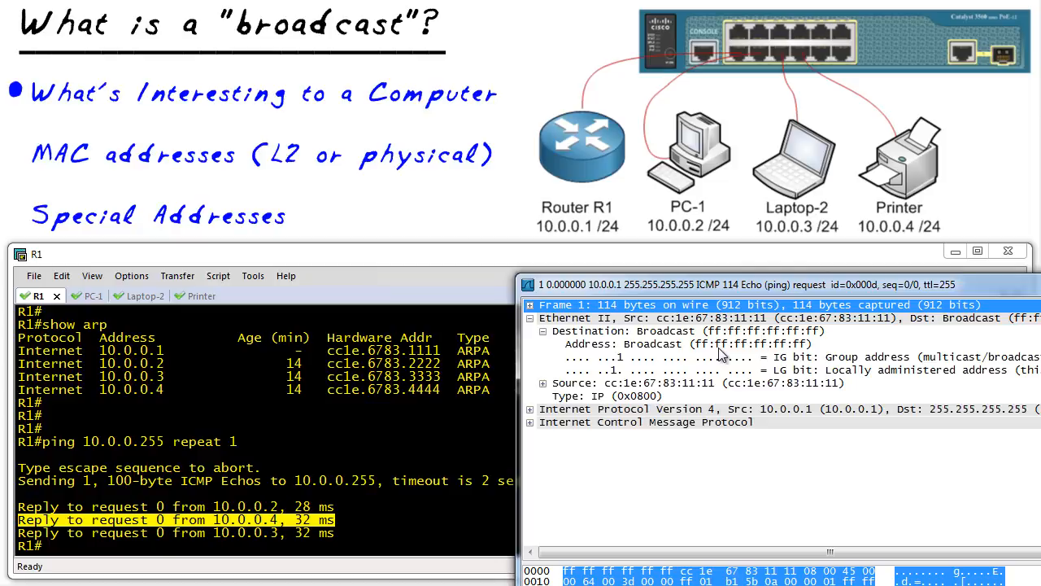
mouse_move(701, 356)
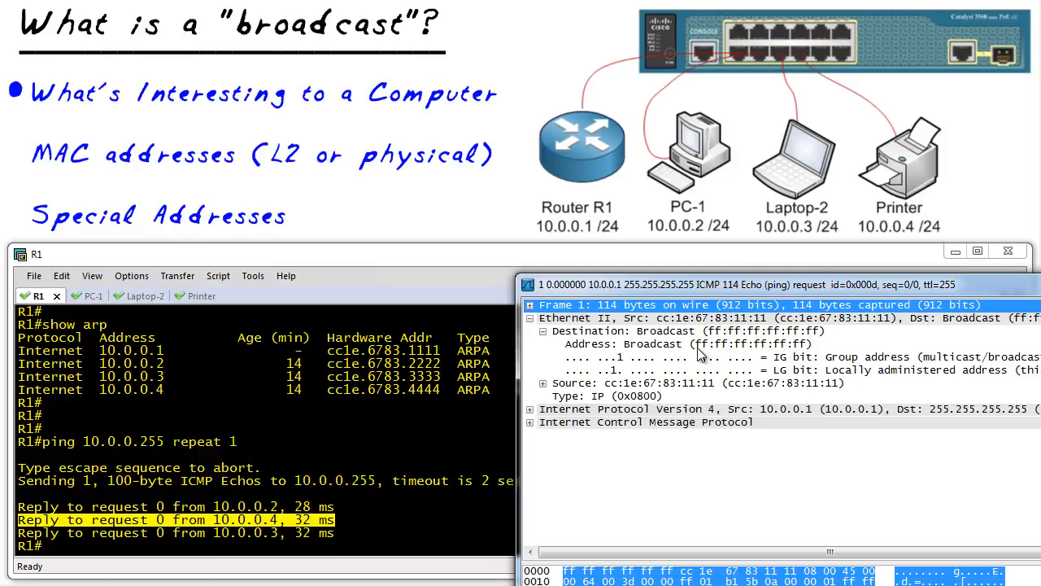
mouse_move(696, 364)
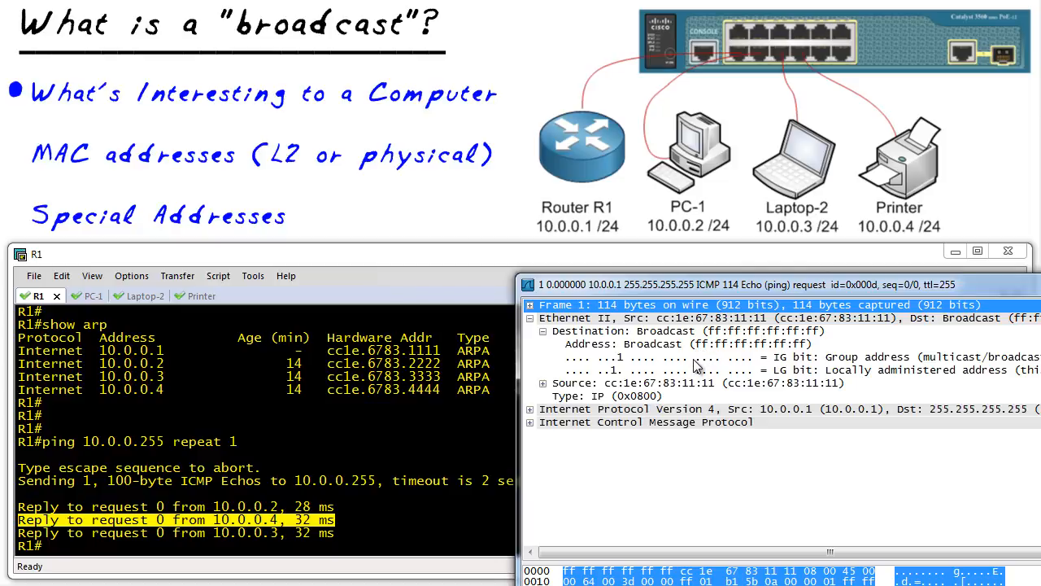
mouse_move(713, 332)
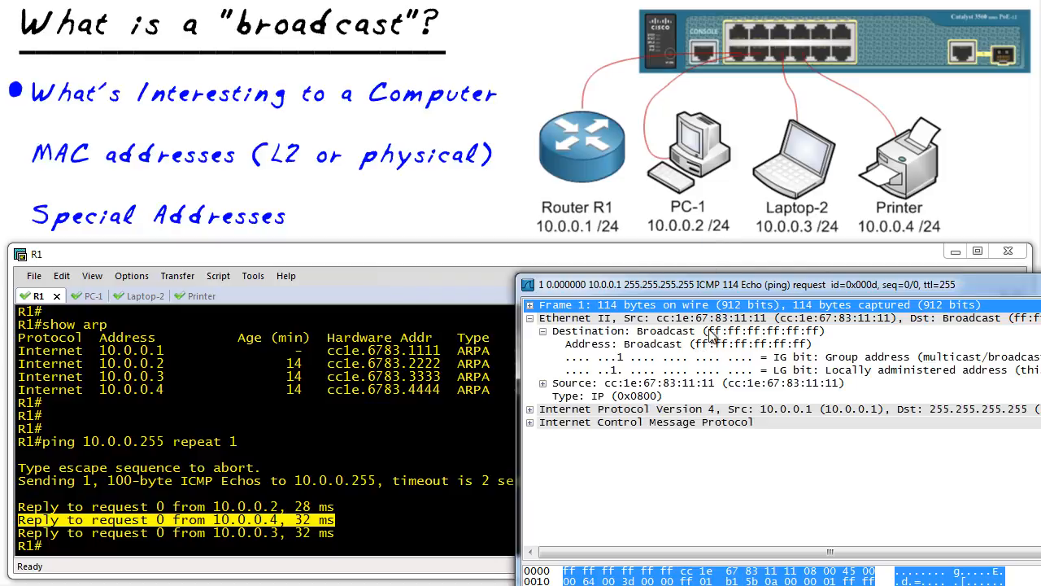
mouse_move(781, 306)
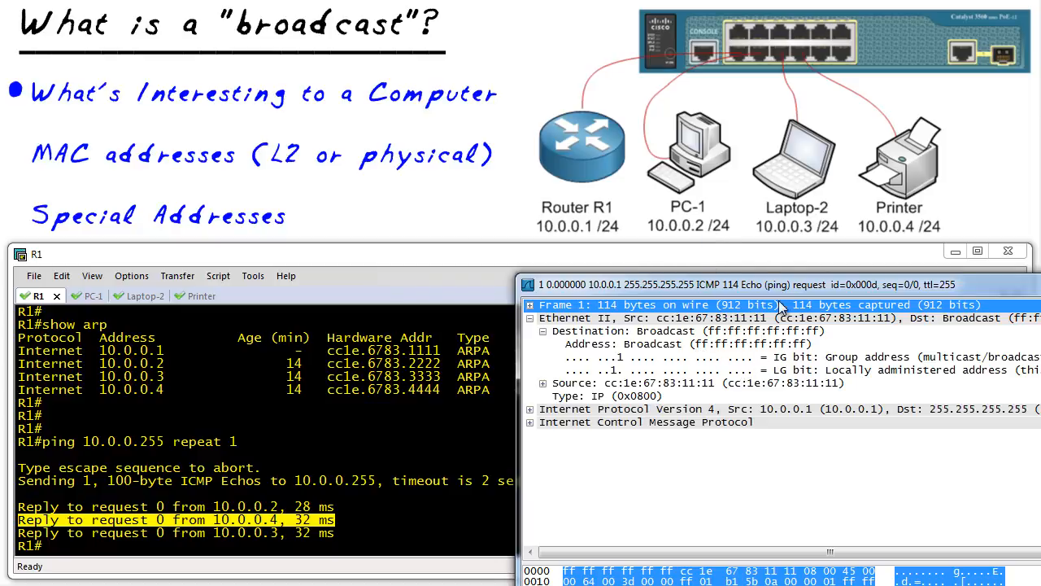
mouse_move(807, 360)
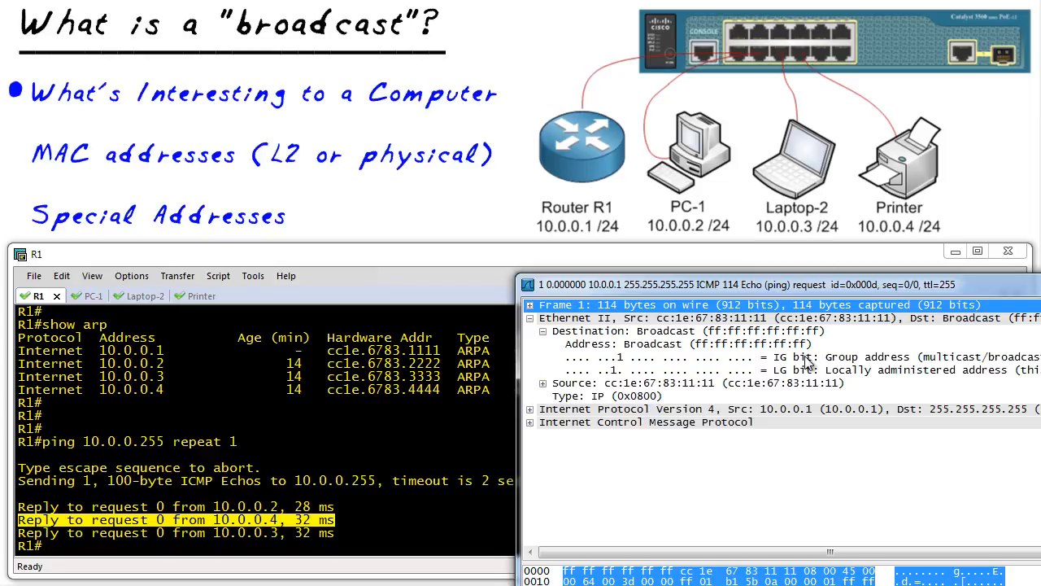